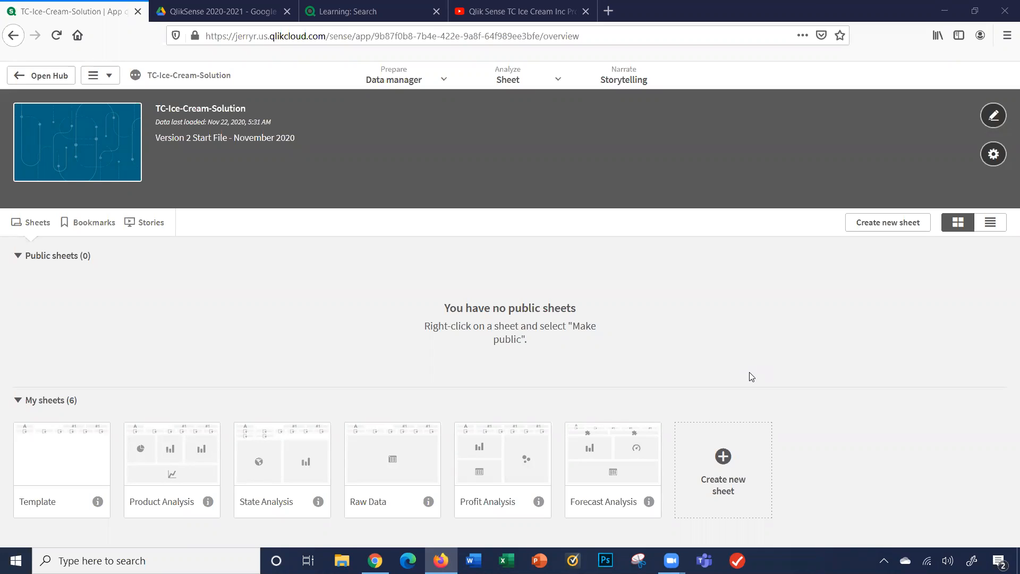
mouse_move(350, 448)
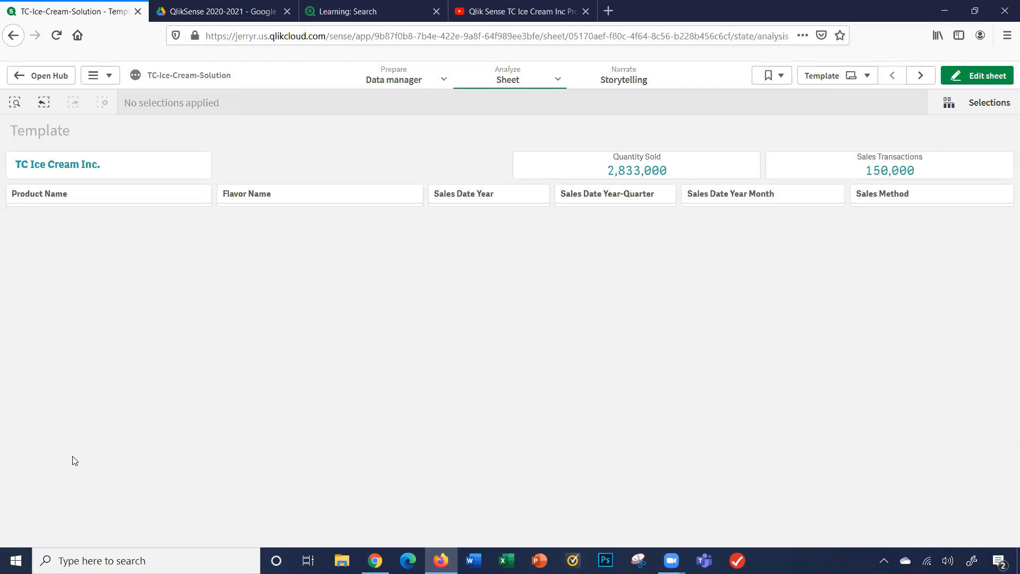
mouse_move(890, 170)
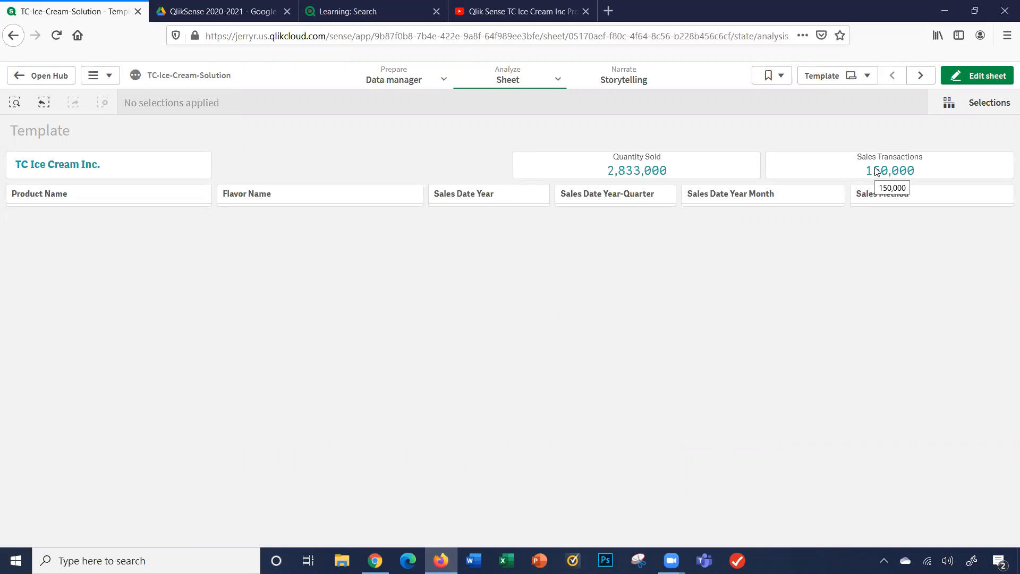
mouse_move(452, 201)
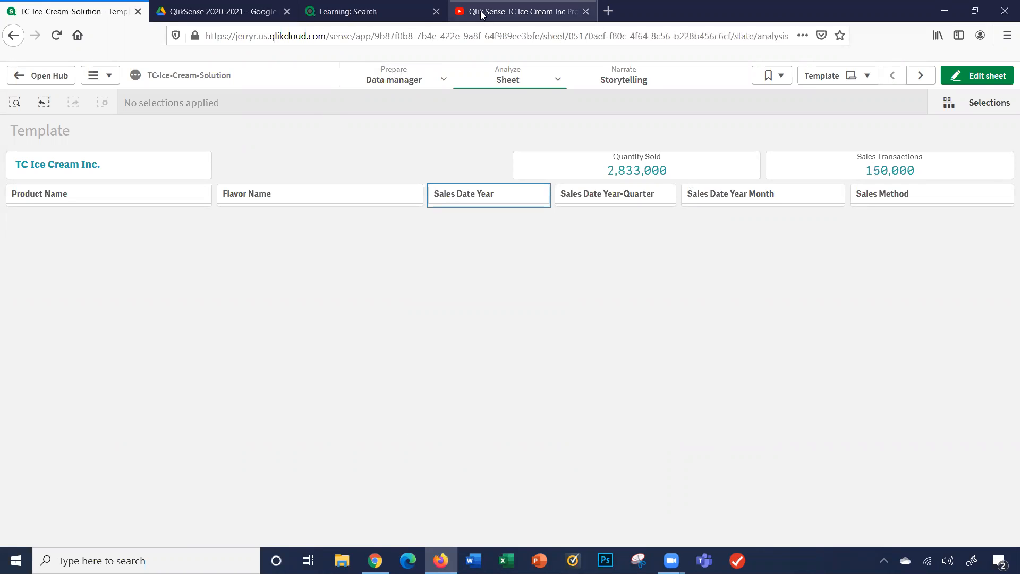
Step: Page through the project PDF in Google Drive down to its setup and access steps
left_click(223, 11)
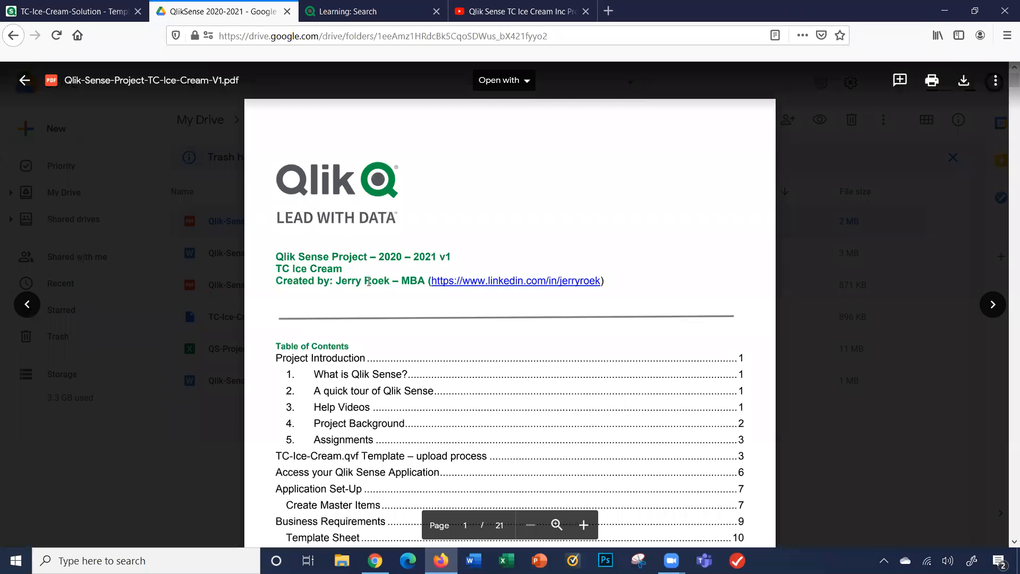
scroll("down", 3)
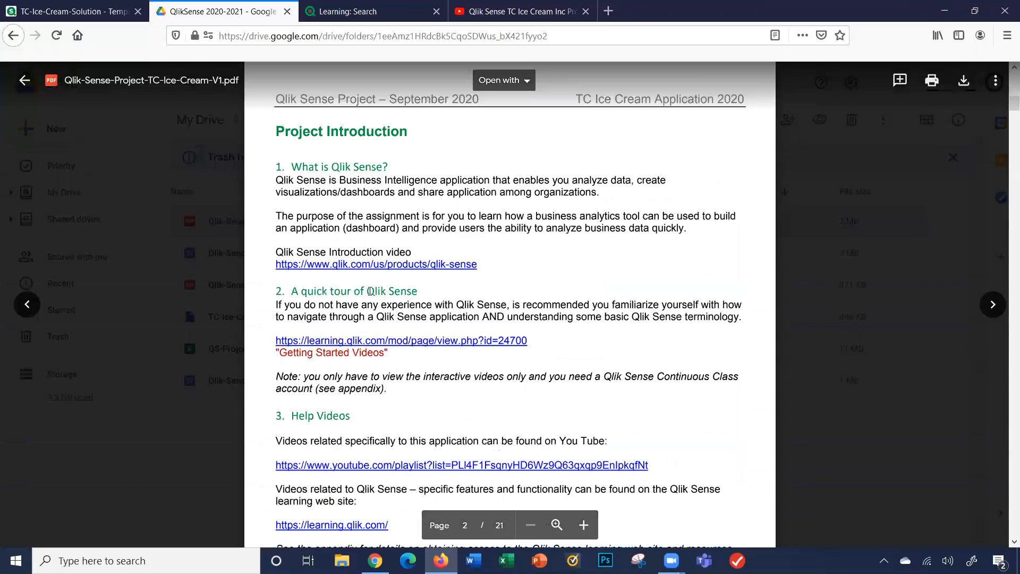
scroll("down", 3)
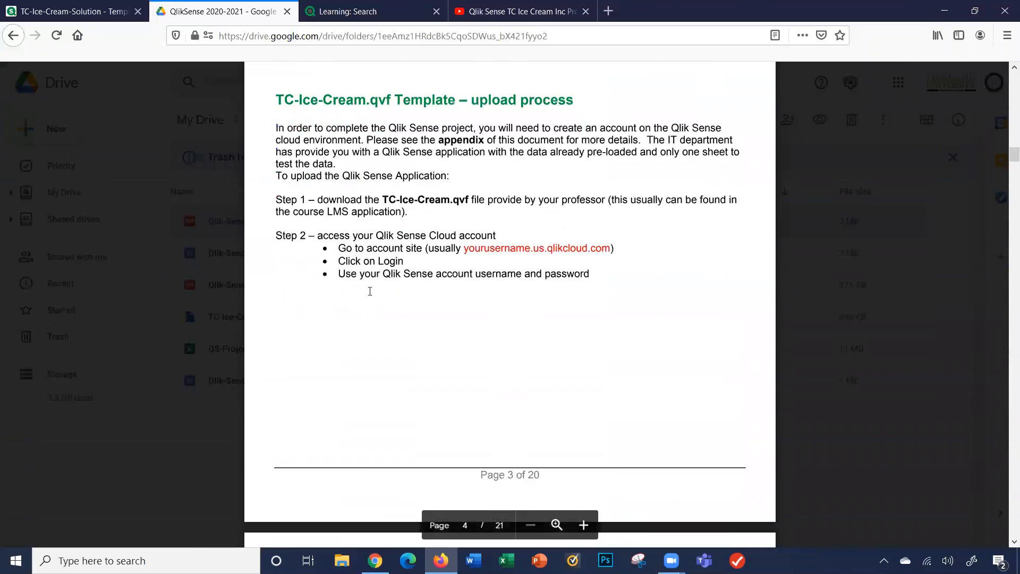
scroll("down", 3)
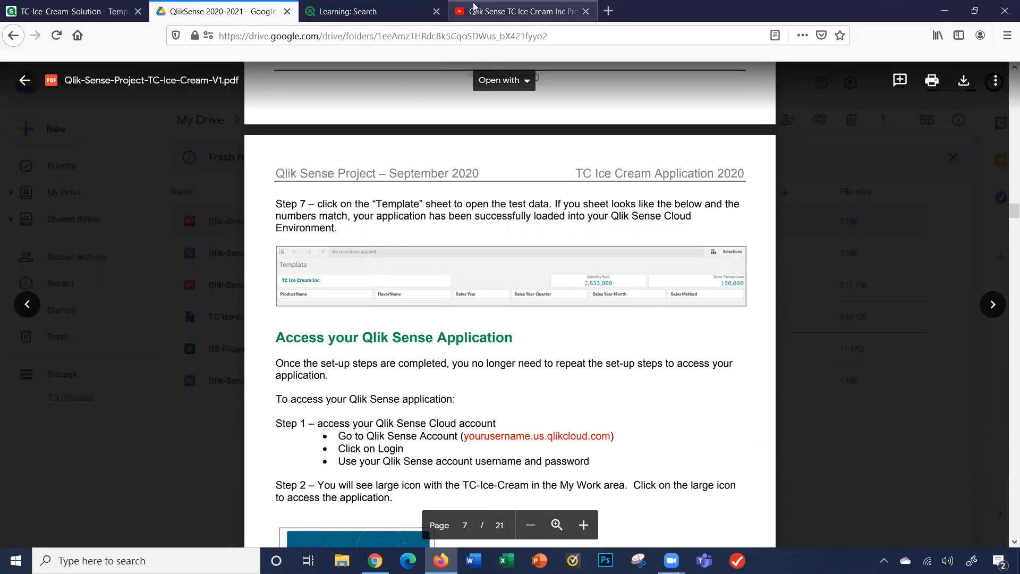
Step: Bring up the YouTube playlist of TC Ice Cream project videos and scan its panel
left_click(521, 10)
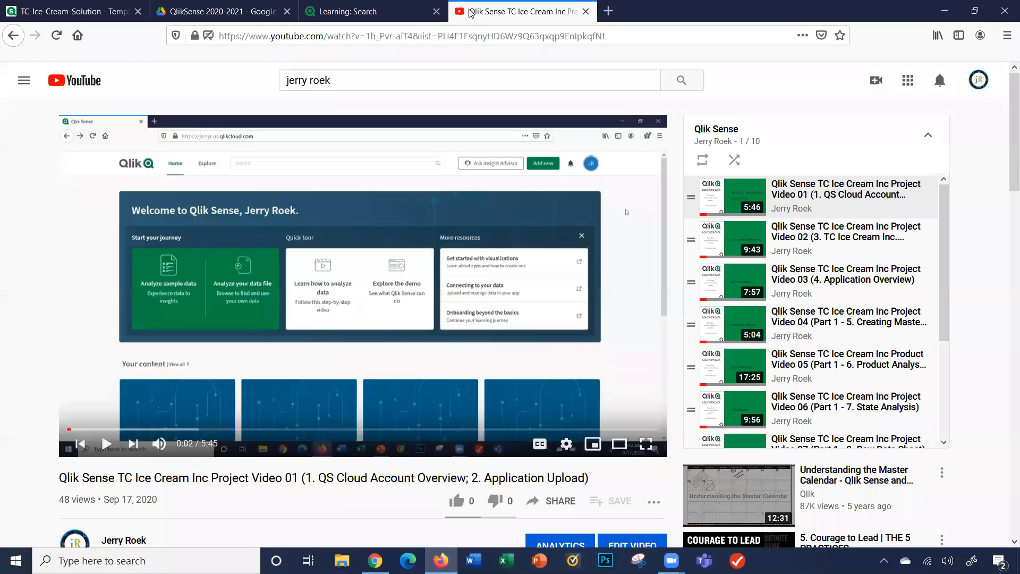
scroll("down", 3)
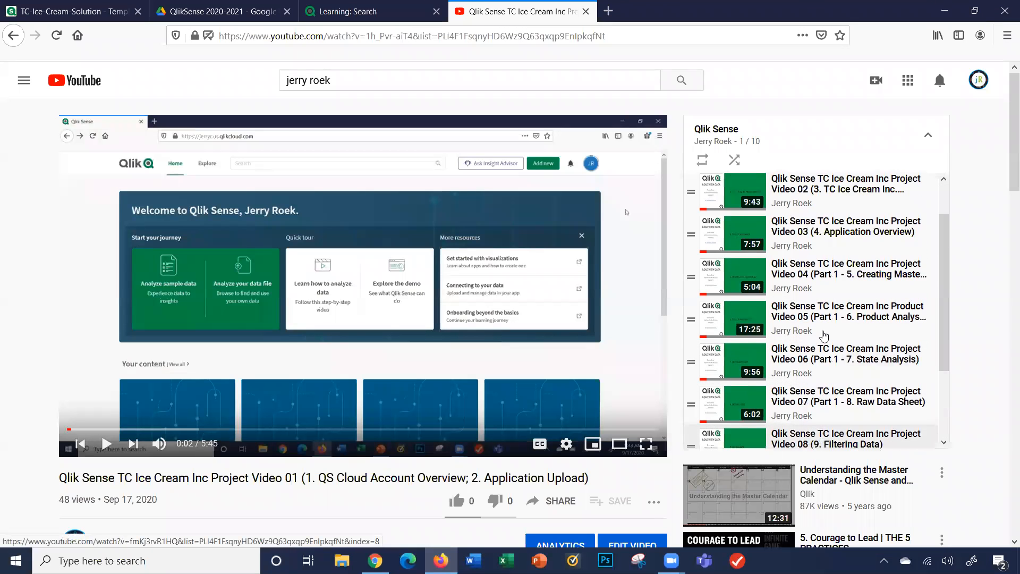
scroll("up", 3)
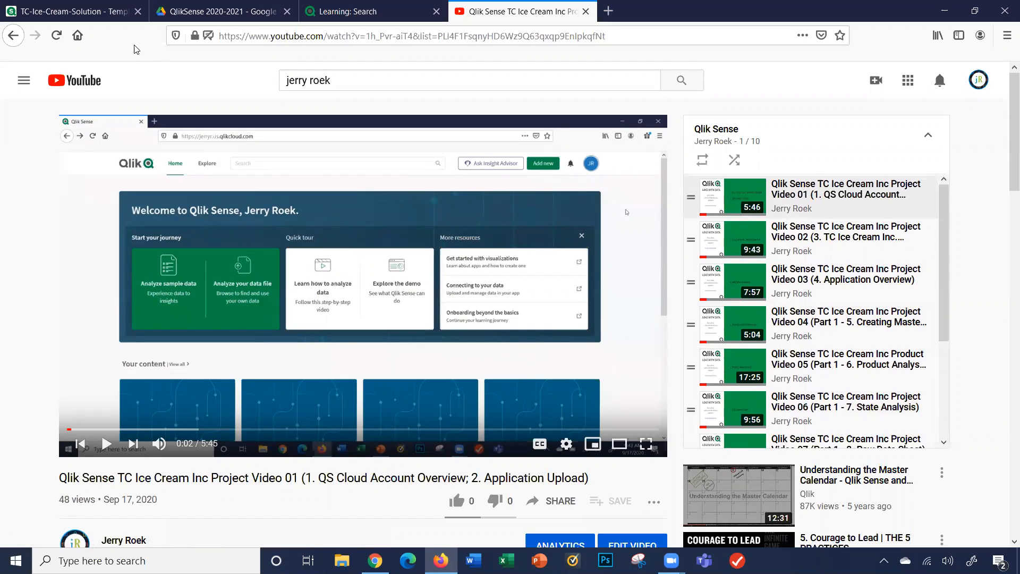
Step: Return to the TC-Ice-Cream-Solution app and advance from Template to the Product Analysis sheet
left_click(72, 11)
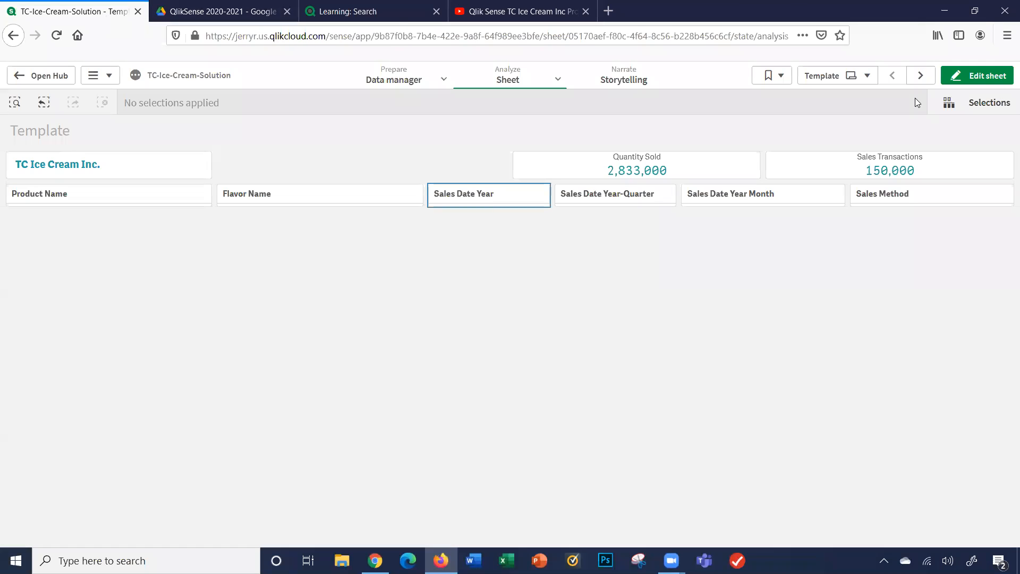
left_click(920, 74)
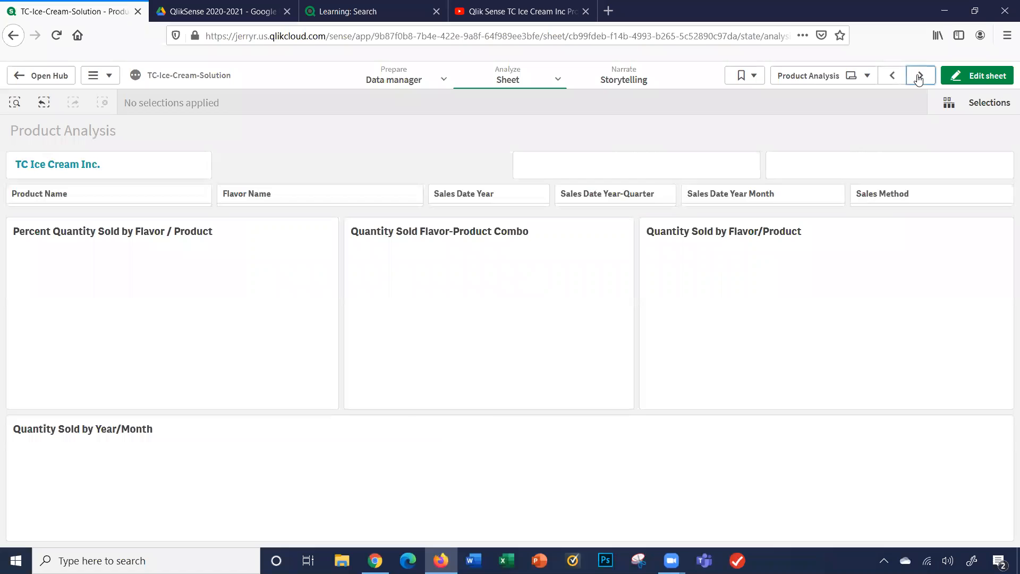
left_click(920, 74)
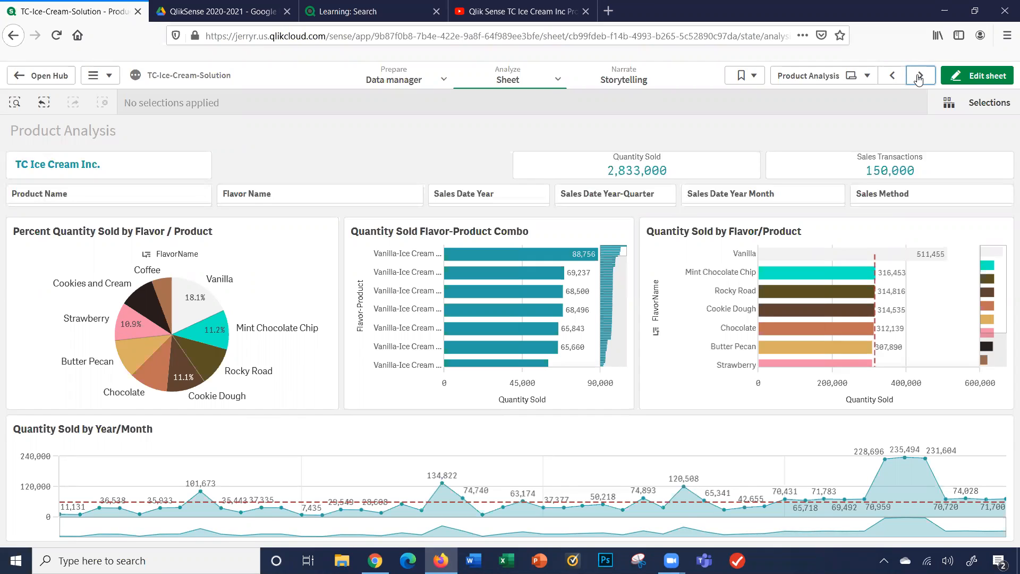
mouse_move(274, 282)
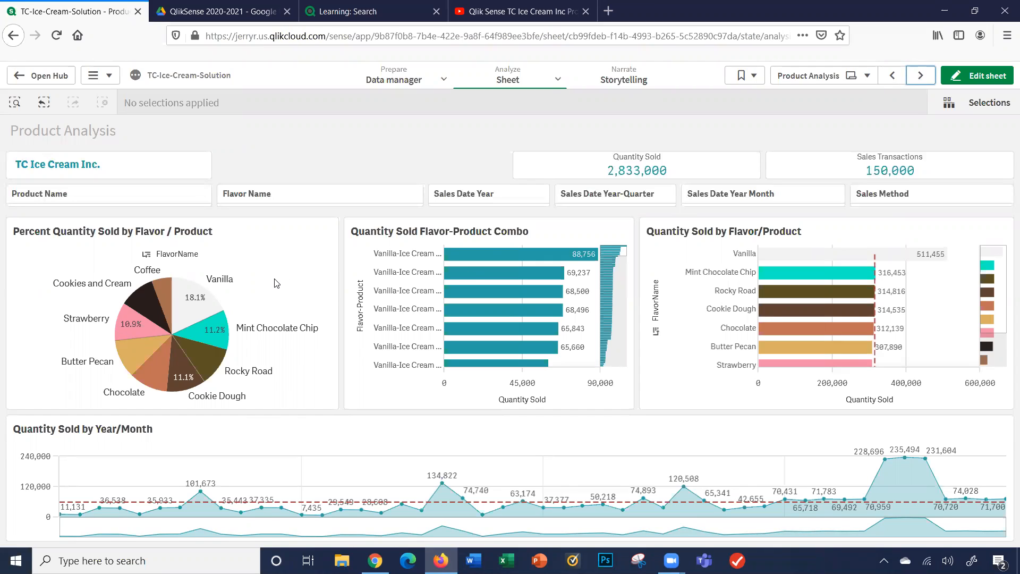
mouse_move(735, 291)
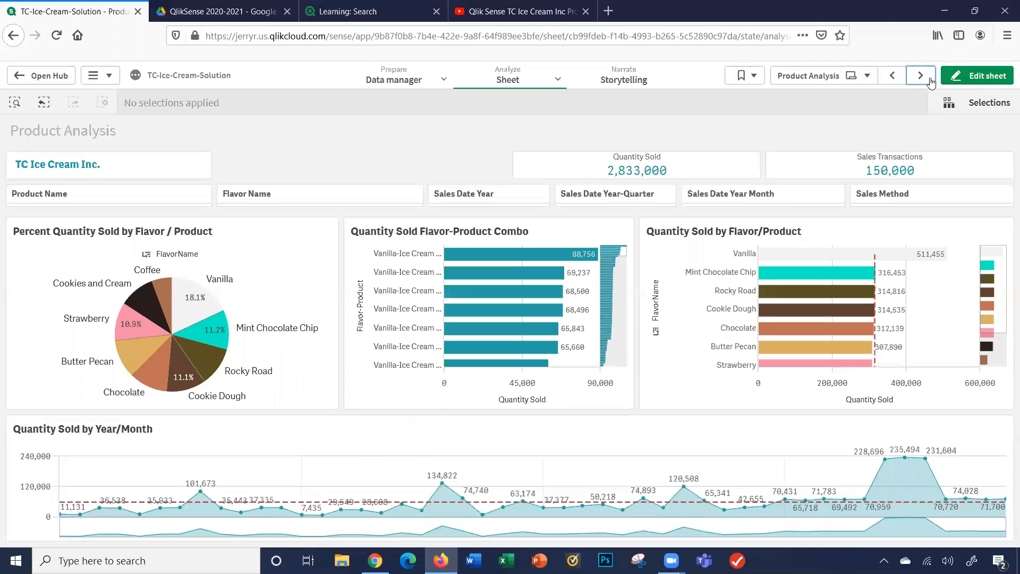
Step: Advance to the State Analysis sheet with its city/state sales map and Top Ten Cities chart
left_click(920, 74)
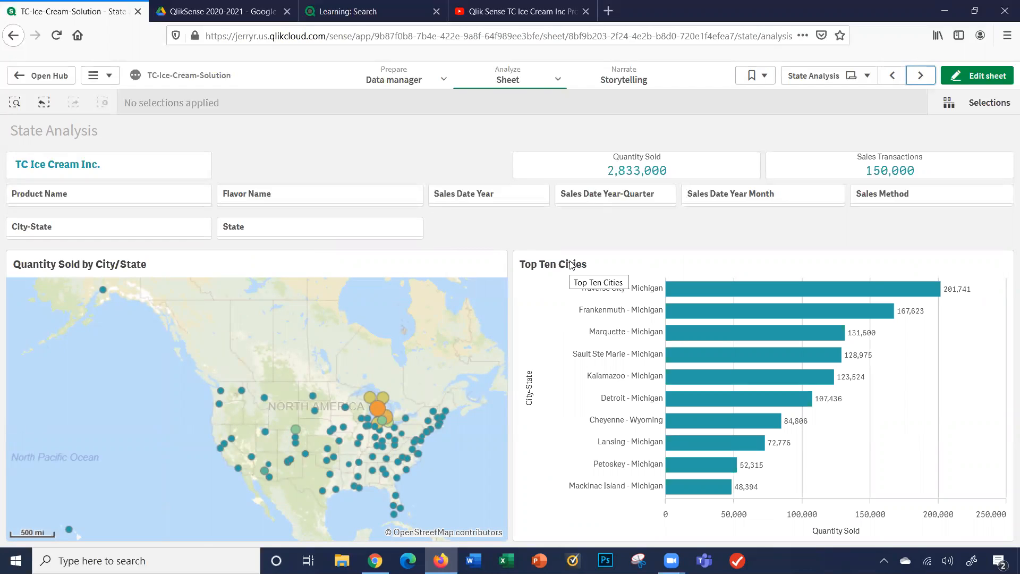
mouse_move(456, 288)
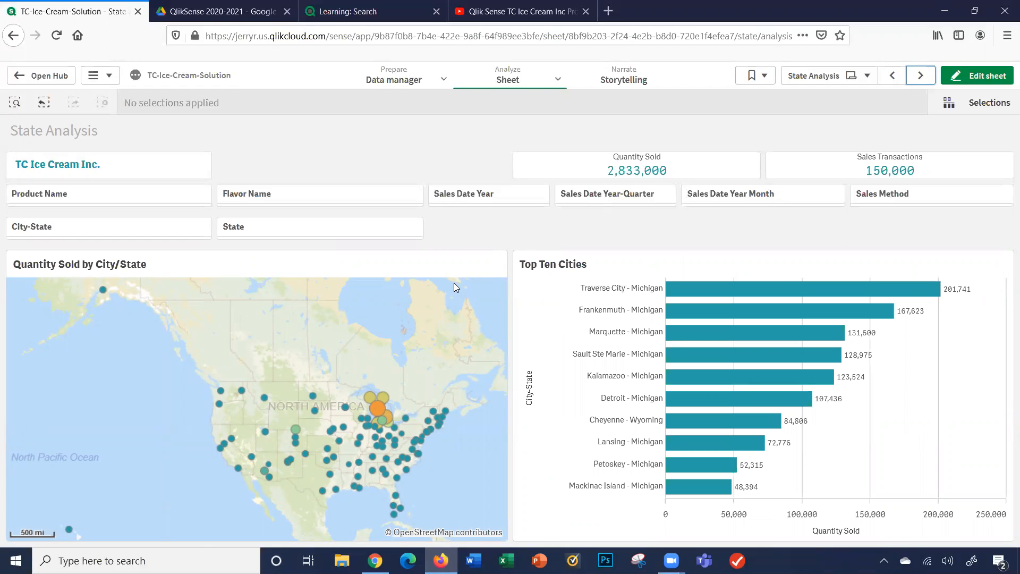
mouse_move(535, 274)
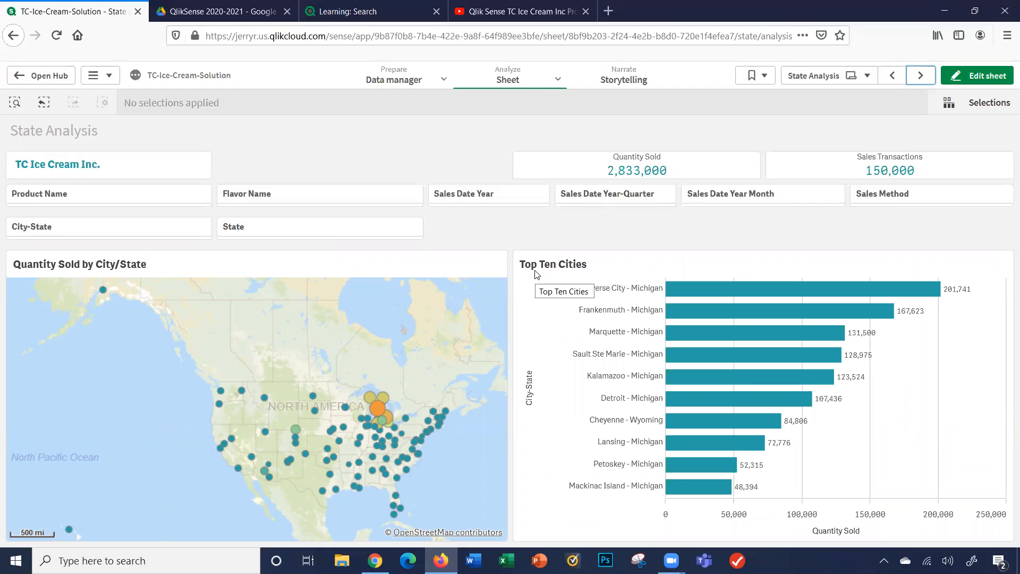
mouse_move(920, 74)
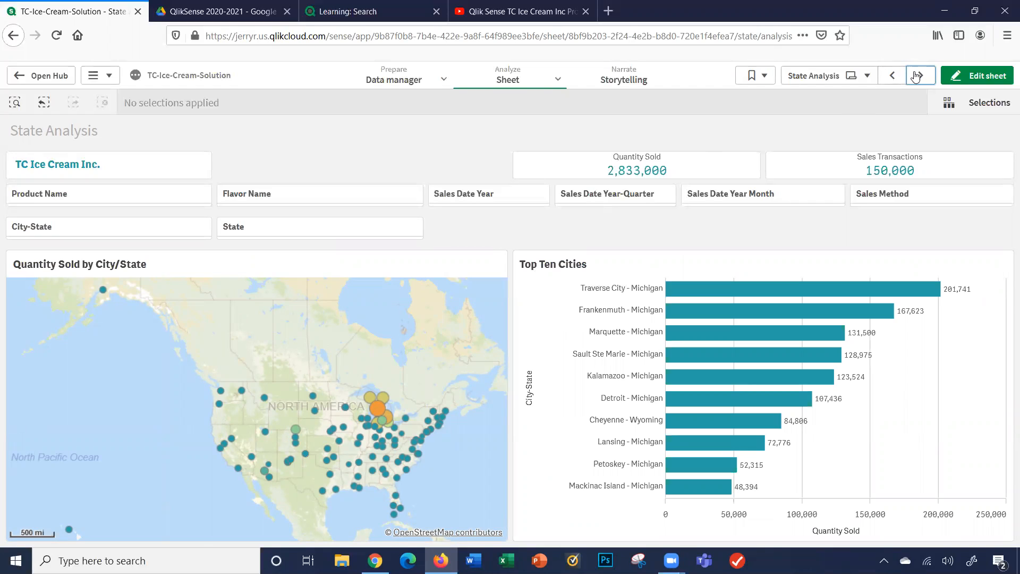
Step: On the Raw Data pivot table, expand 1/2/2016 into sales IDs and Mint Chocolate Chip into products
left_click(918, 75)
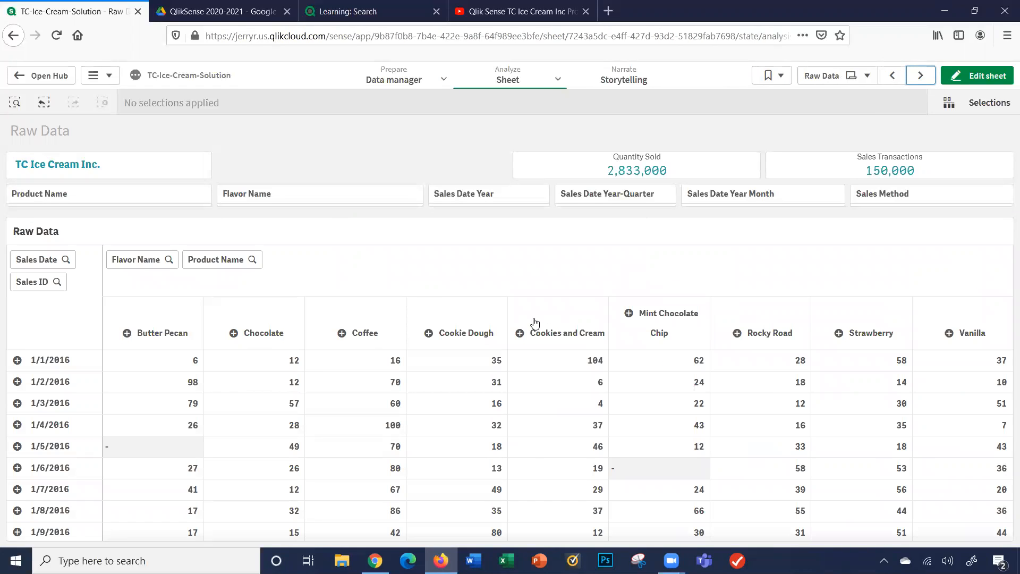
mouse_move(39, 400)
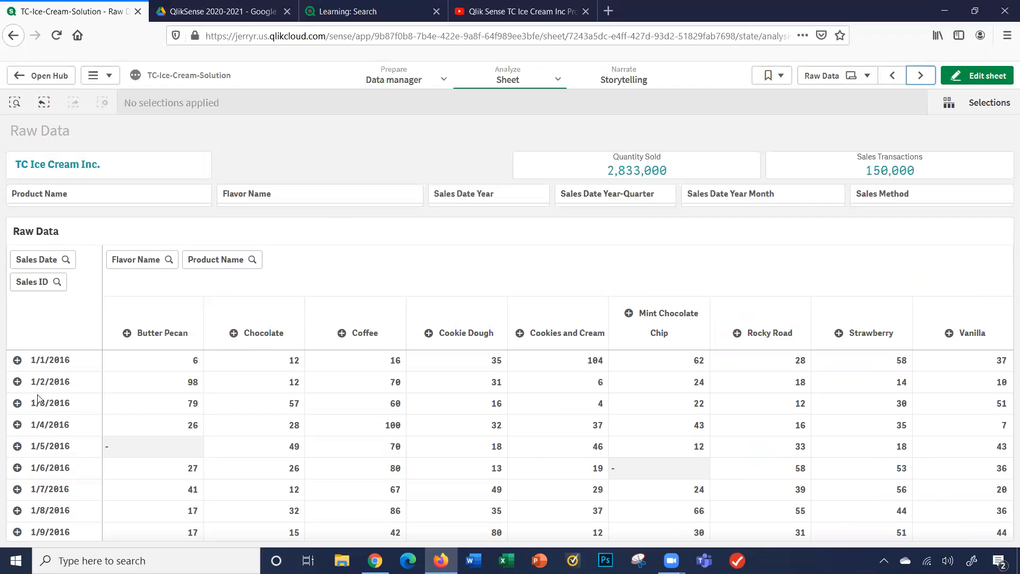
mouse_move(16, 384)
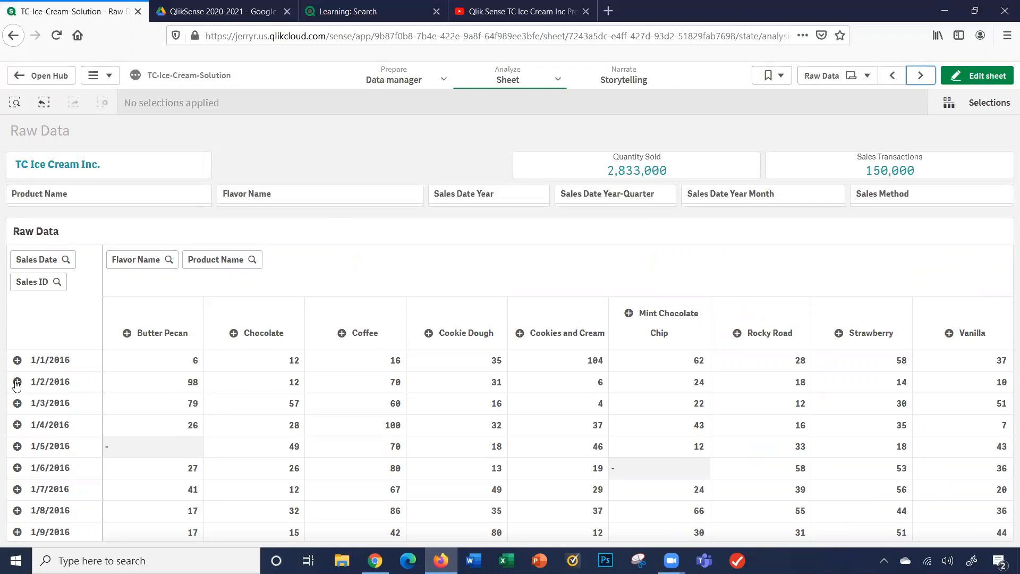
left_click(16, 382)
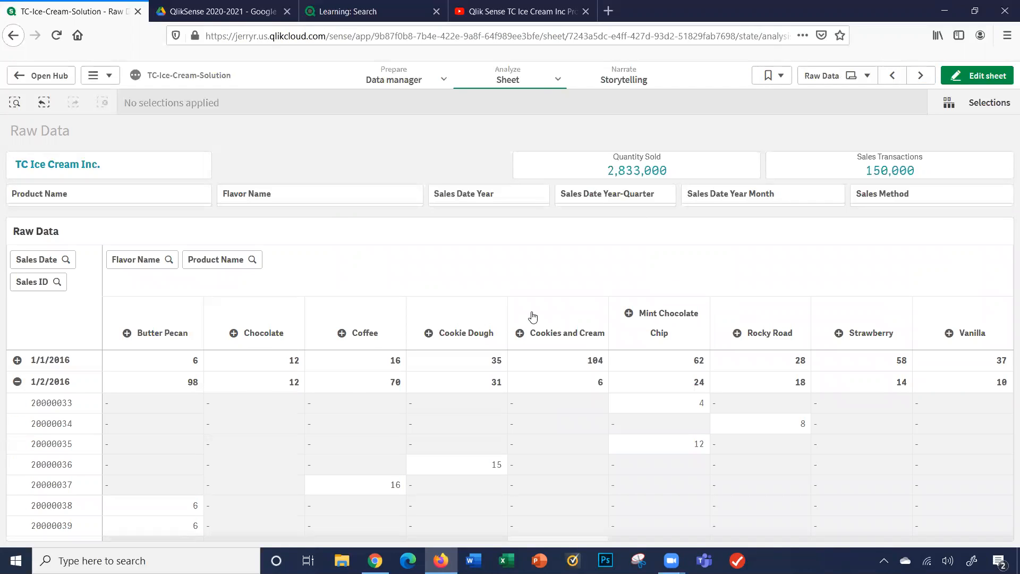
left_click(625, 312)
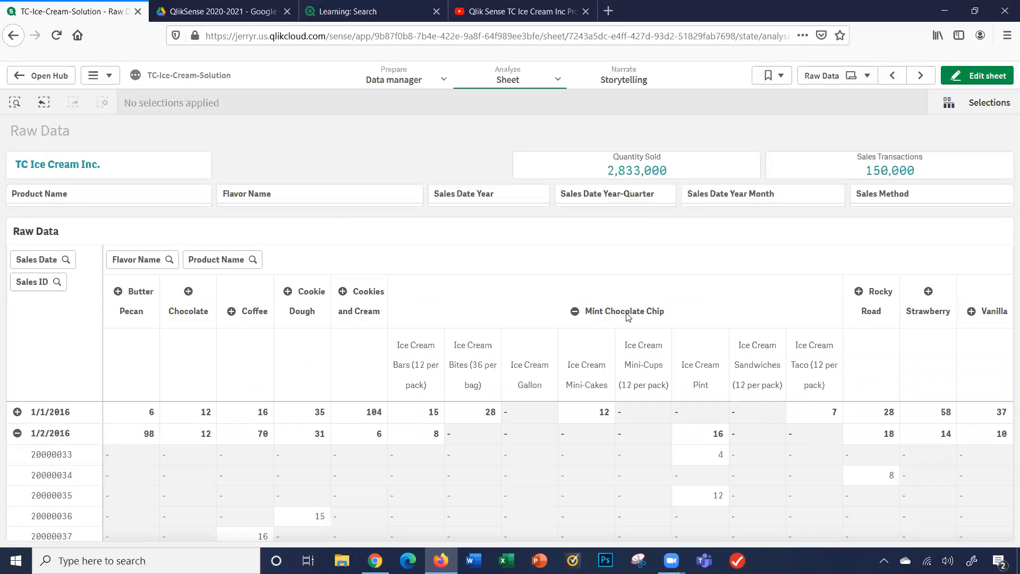
mouse_move(638, 298)
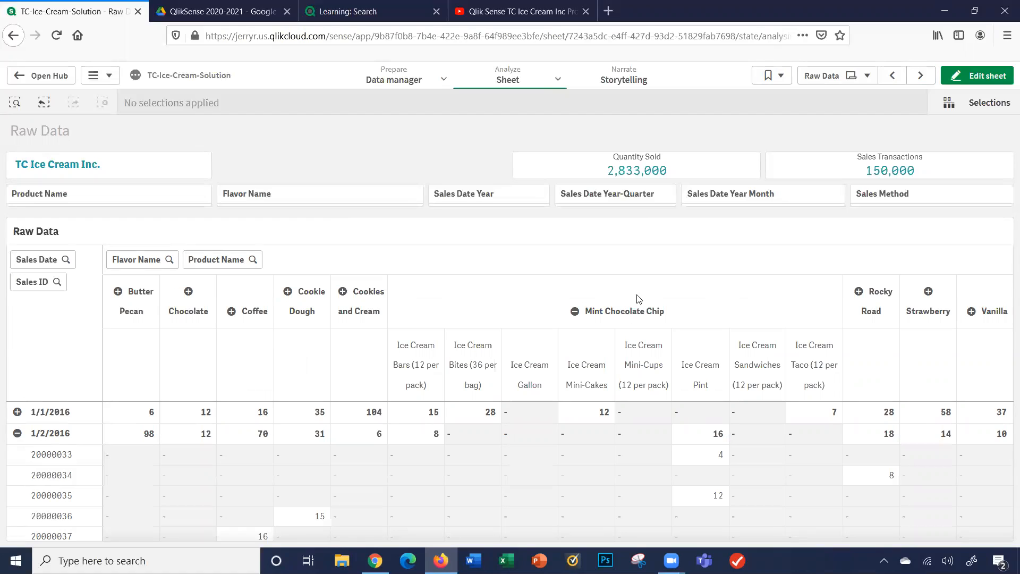
Step: Advance to the Profit Analysis sheet showing the $106,680,480 sales profit total
left_click(920, 75)
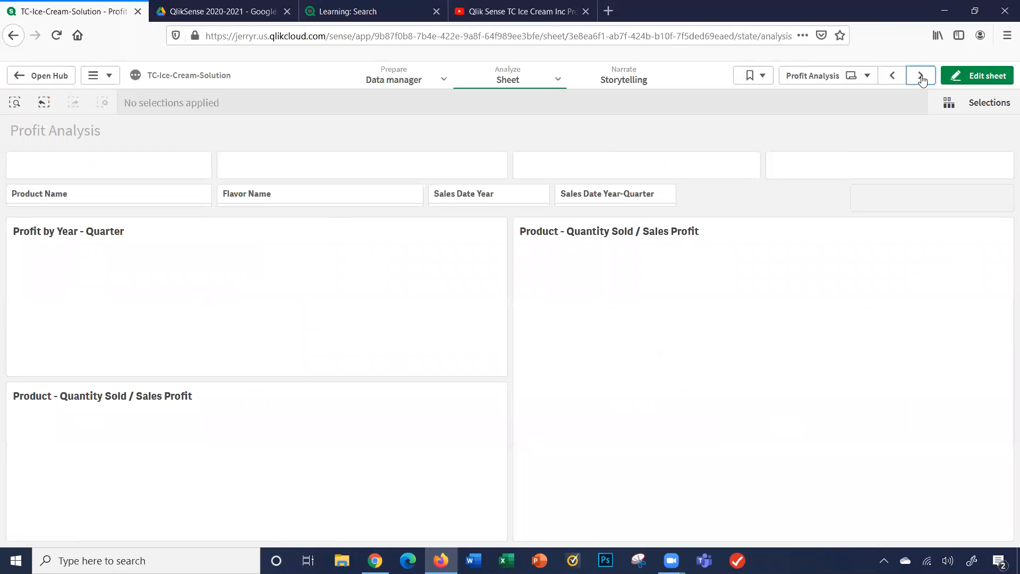
left_click(921, 75)
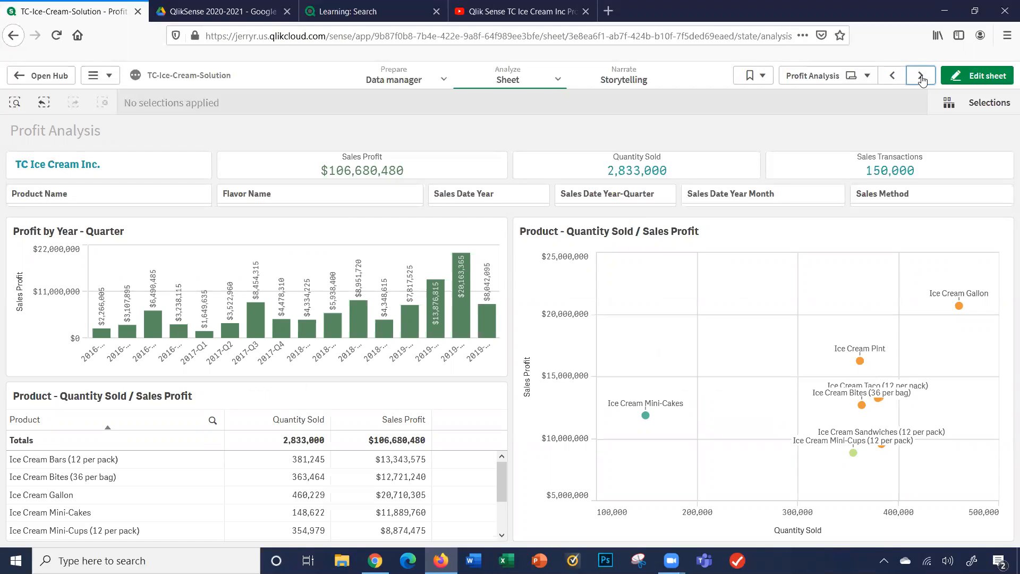
mouse_move(128, 253)
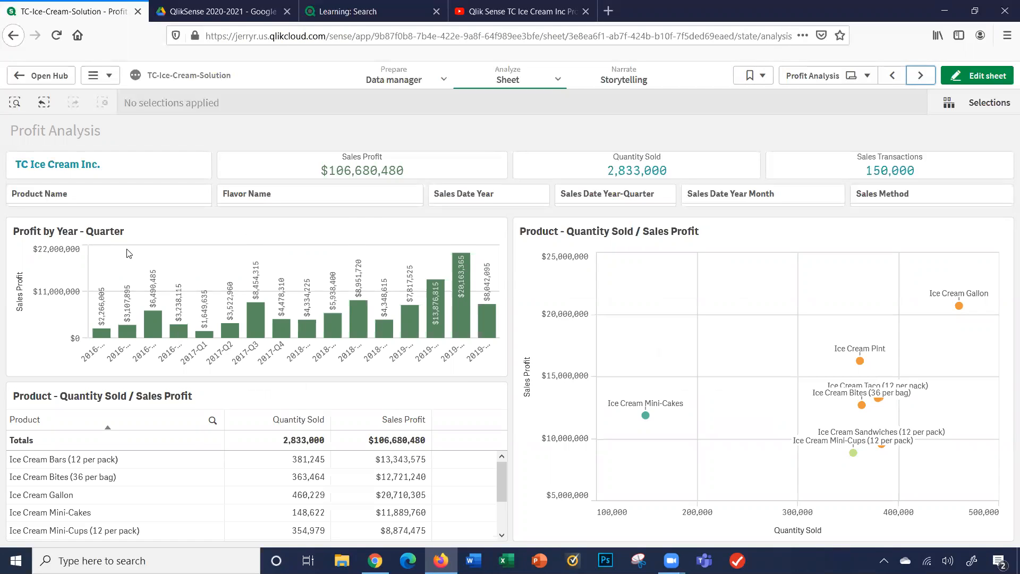
mouse_move(528, 255)
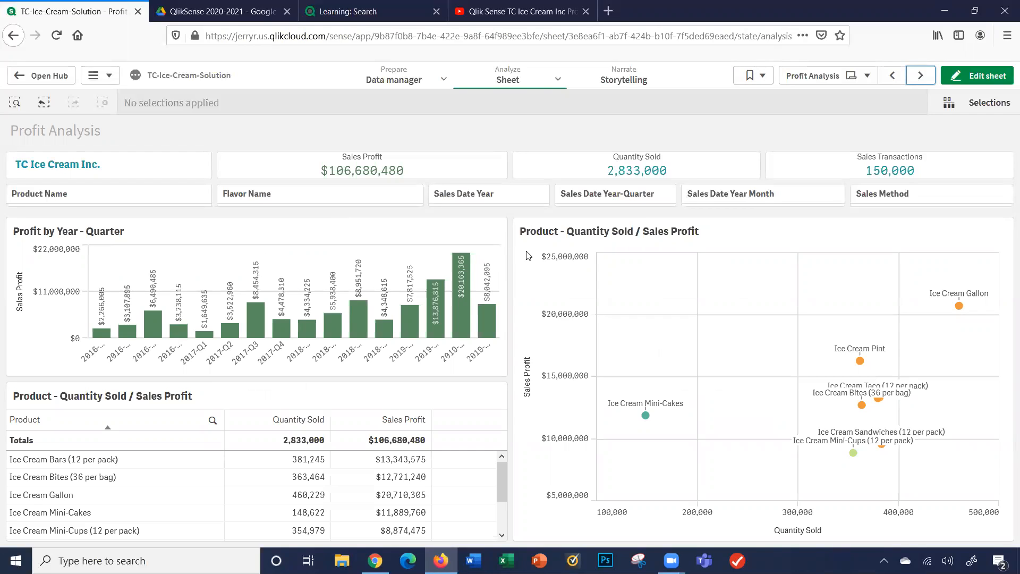
mouse_move(652, 236)
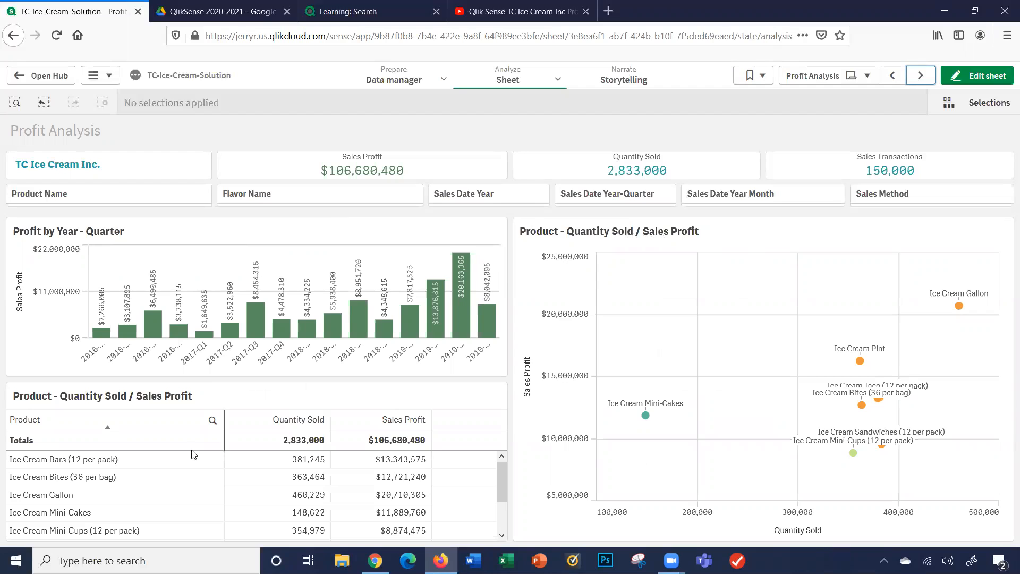
mouse_move(161, 414)
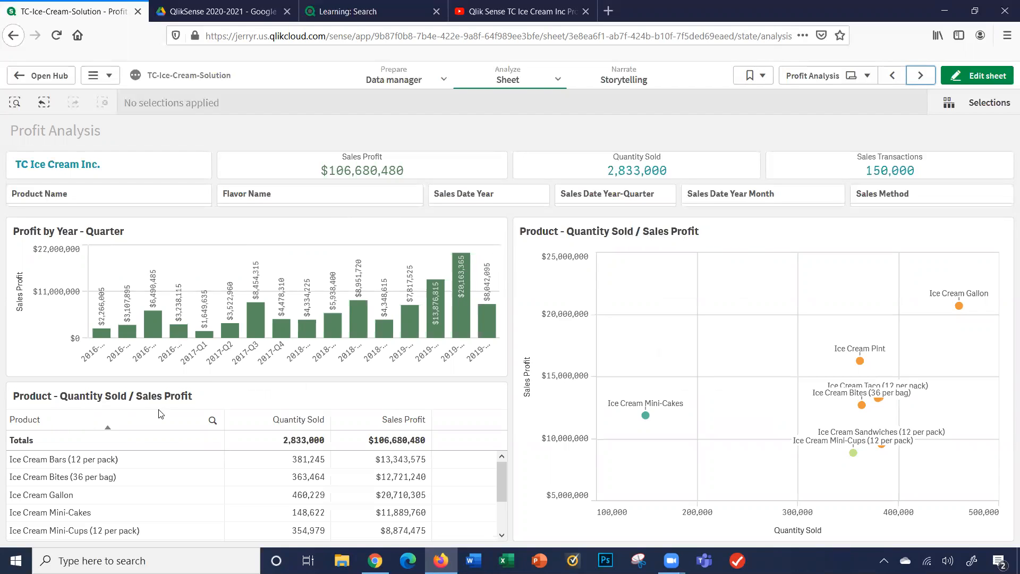
mouse_move(948, 106)
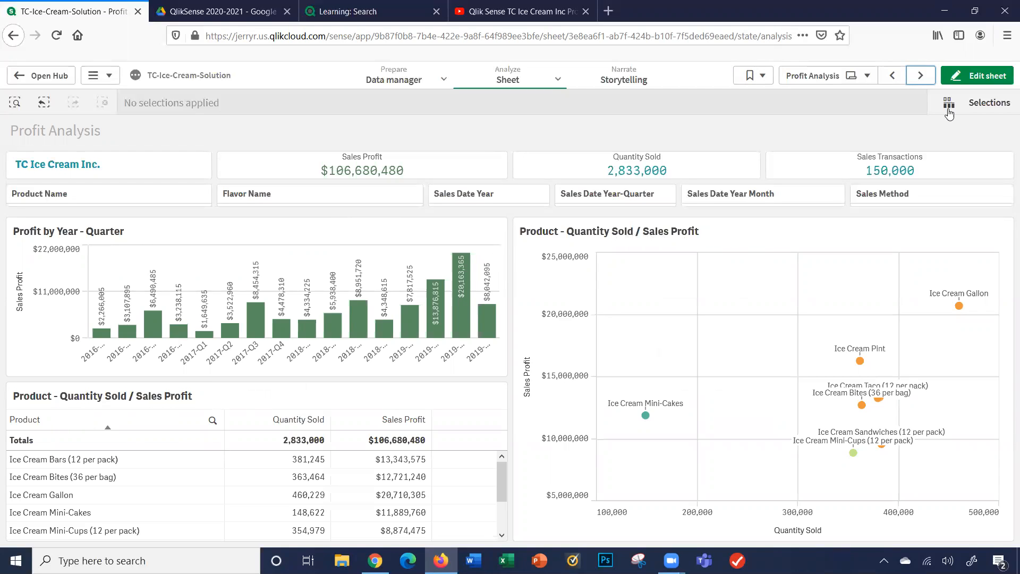
Step: On the Forecast Analysis sheet, lower the quantity increase to 38% for $68,861,724 forecast profit
left_click(920, 75)
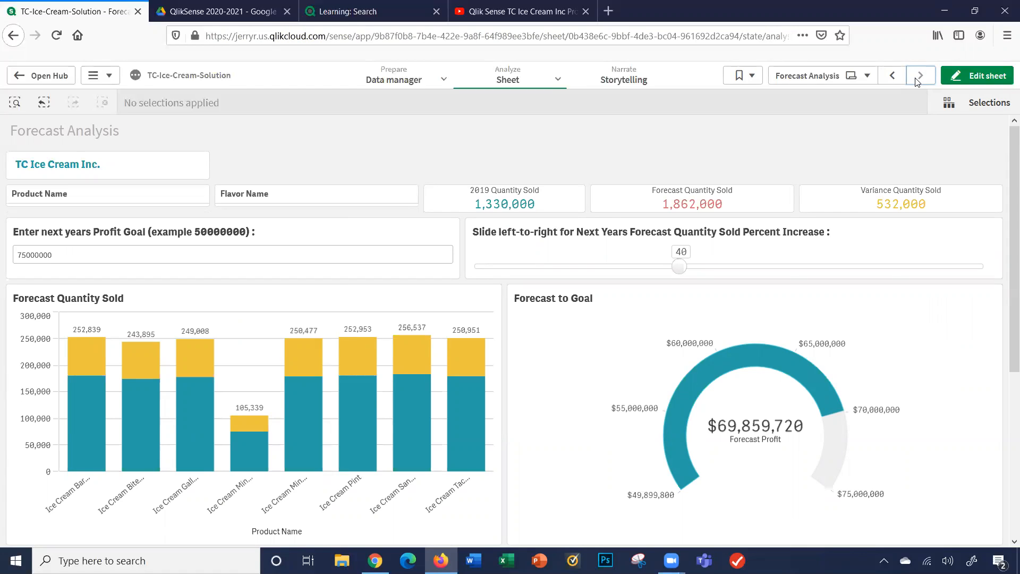
mouse_move(157, 225)
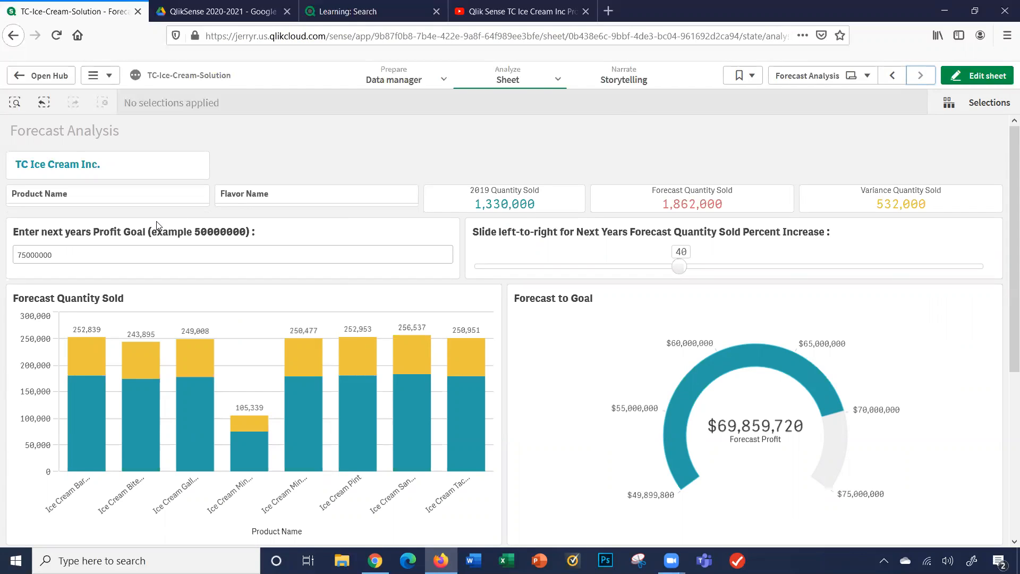
left_click(232, 254)
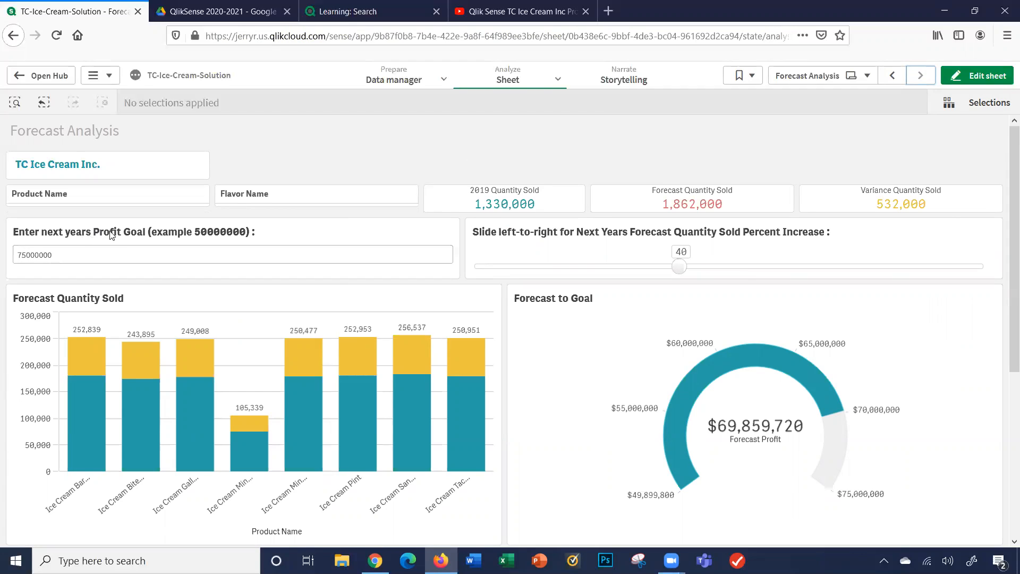
mouse_move(688, 248)
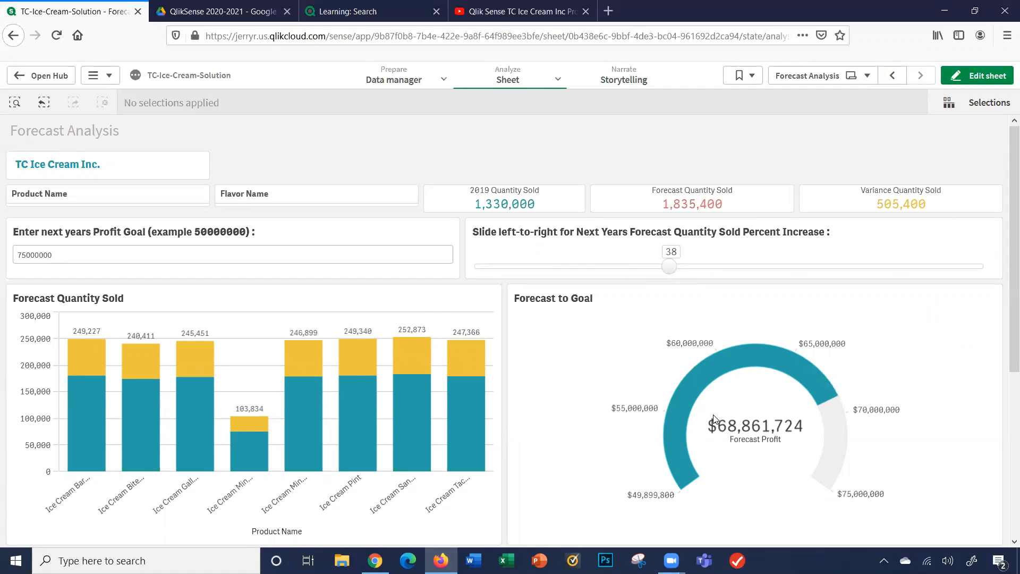
mouse_move(700, 269)
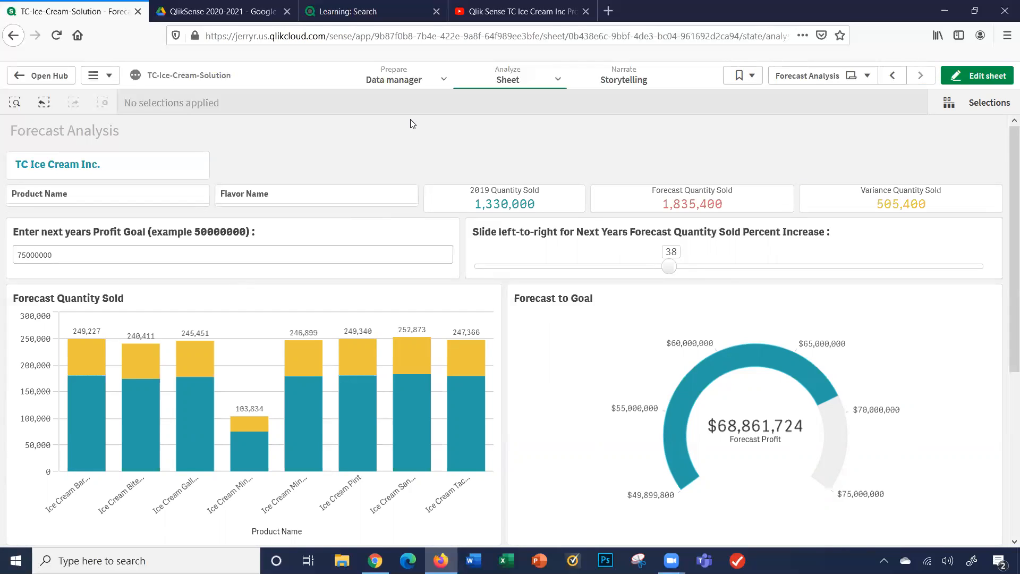
mouse_move(429, 6)
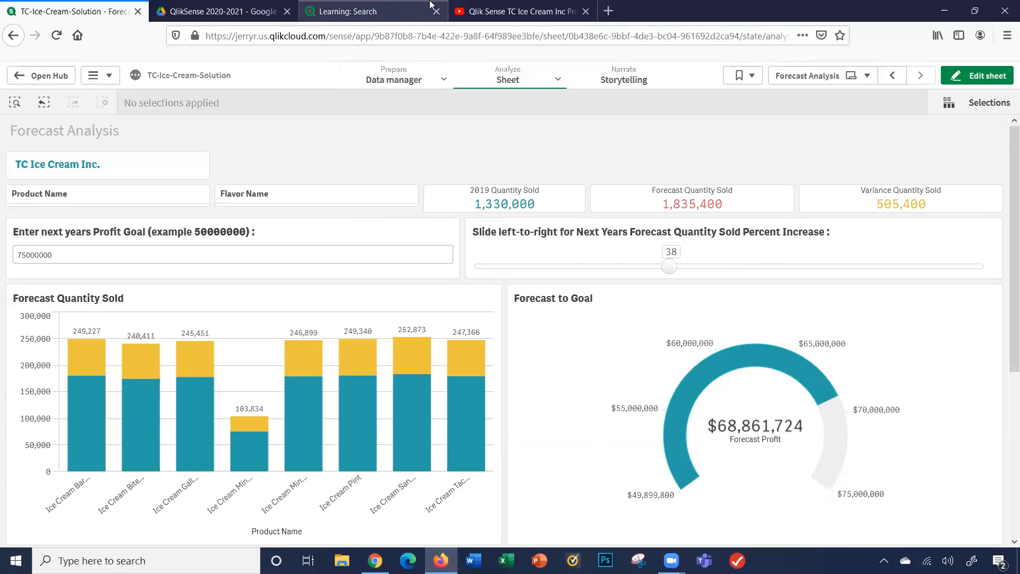
mouse_move(221, 11)
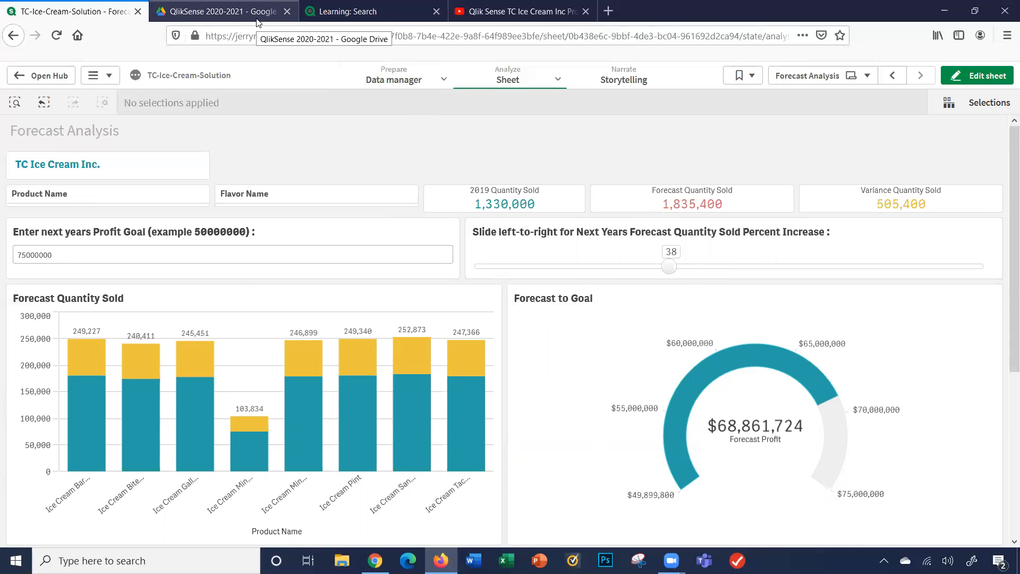
Step: Switch past the Google Drive PDF to the project's YouTube video playlist
left_click(221, 10)
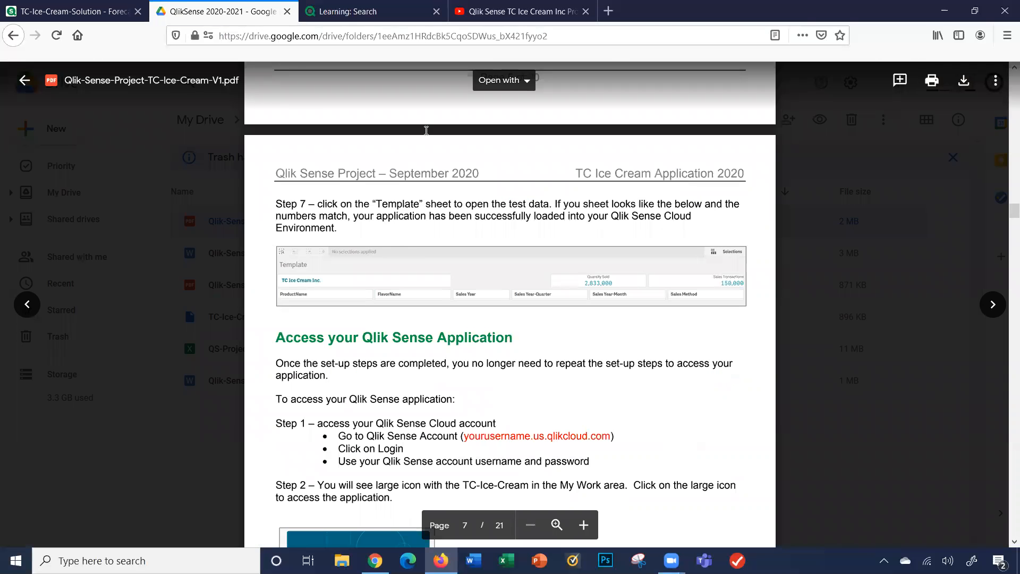
left_click(521, 10)
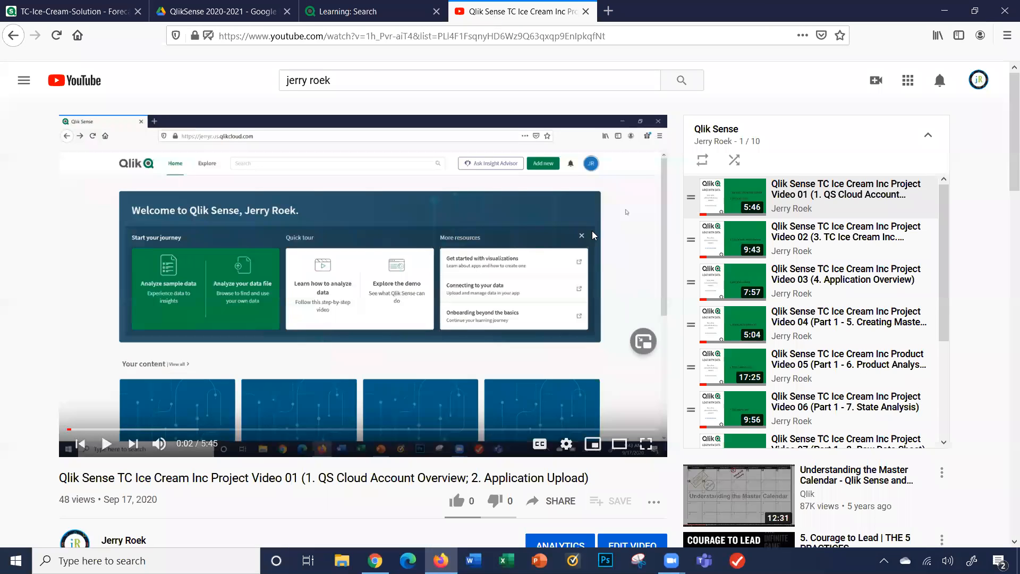
mouse_move(355, 12)
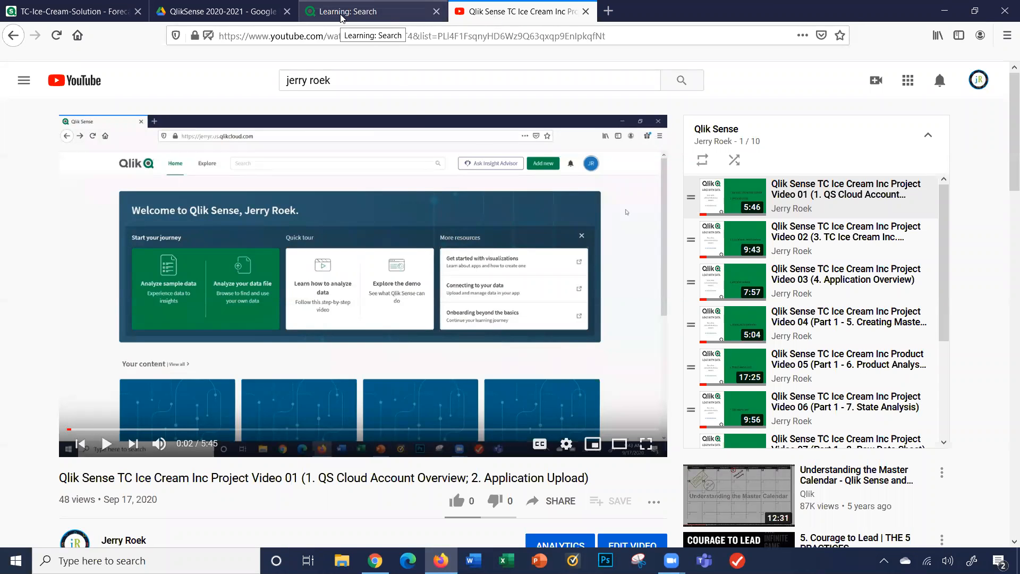
Step: Browse the Continuous Classroom search results filtered by Business Analyst and Qlik Sense (126 courses)
left_click(371, 10)
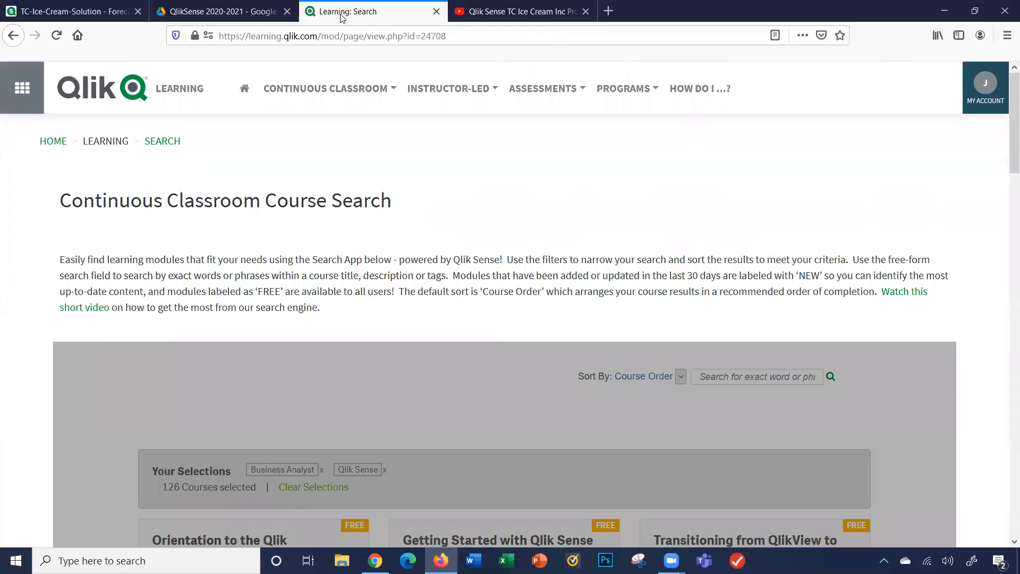
scroll("down", 3)
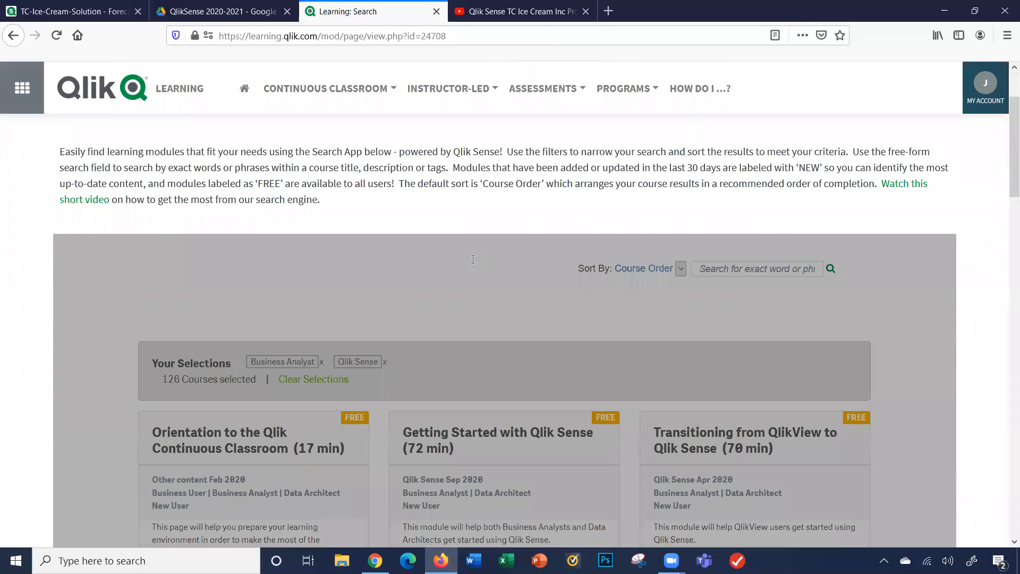
scroll("up", 3)
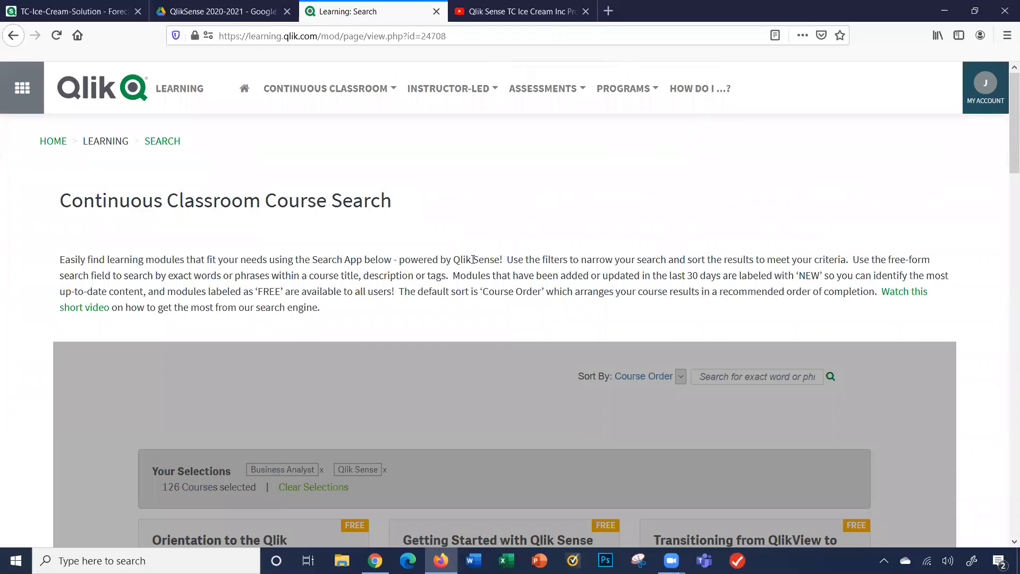
scroll("down", 3)
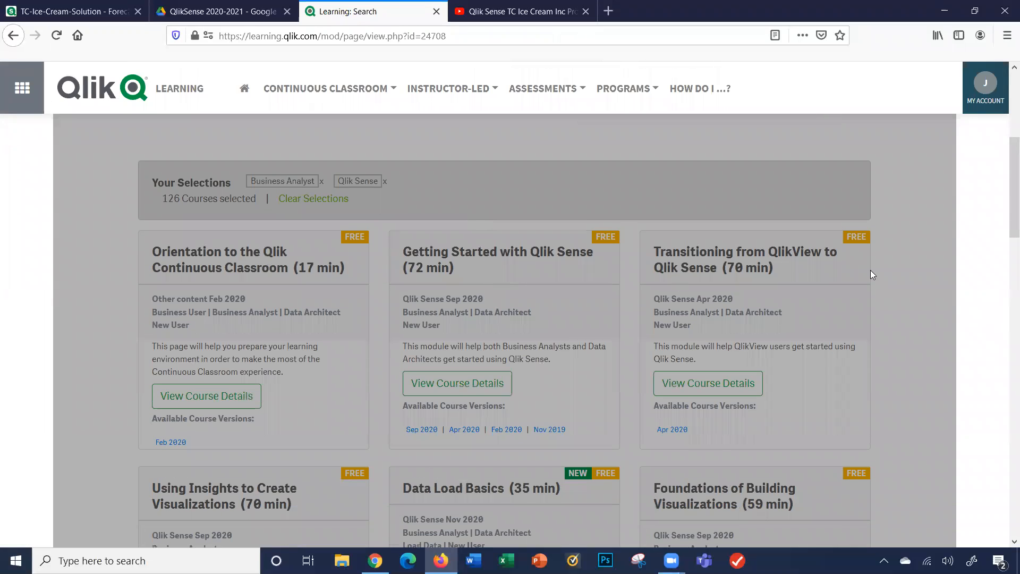
scroll("up", 3)
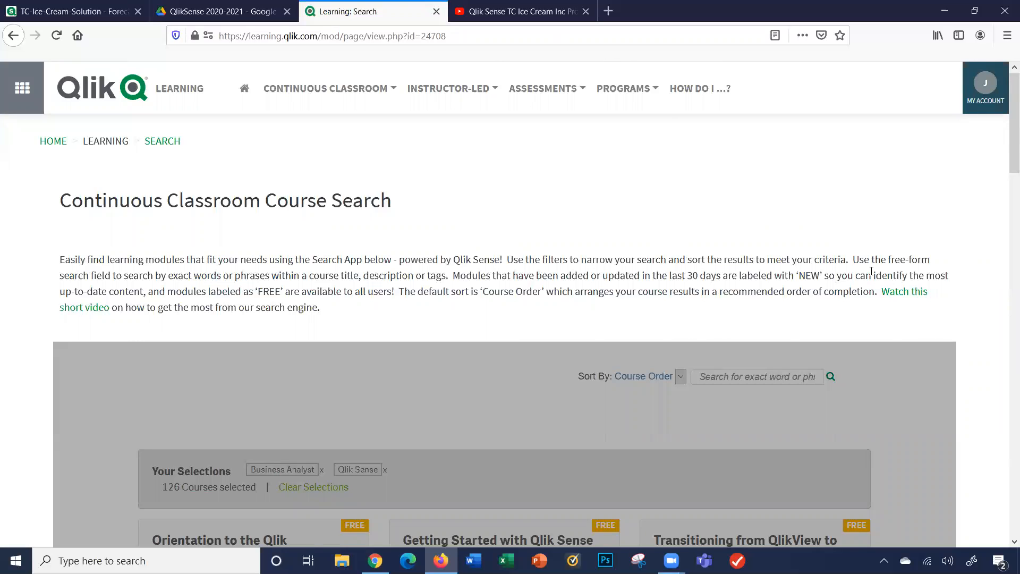
mouse_move(627, 255)
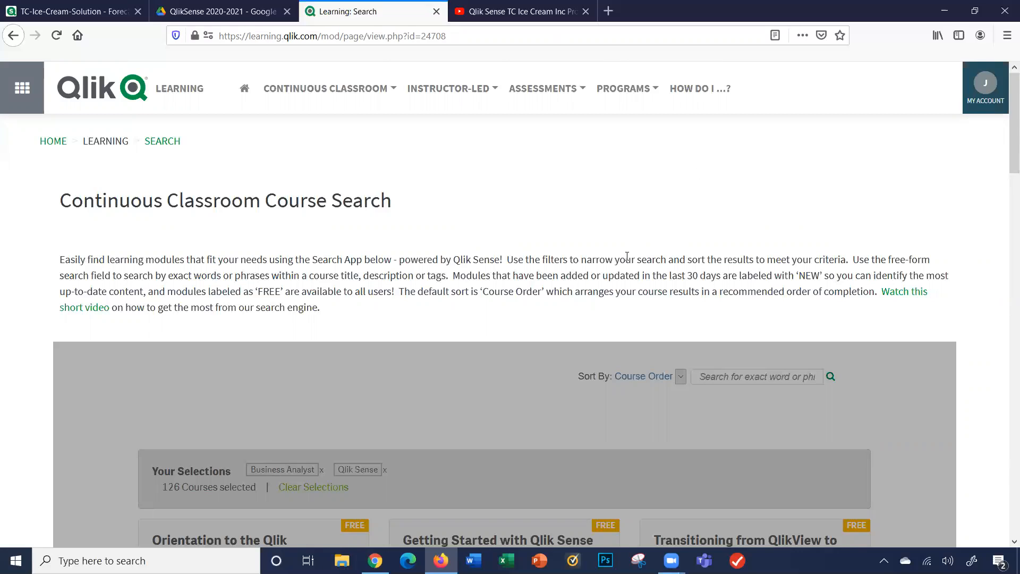